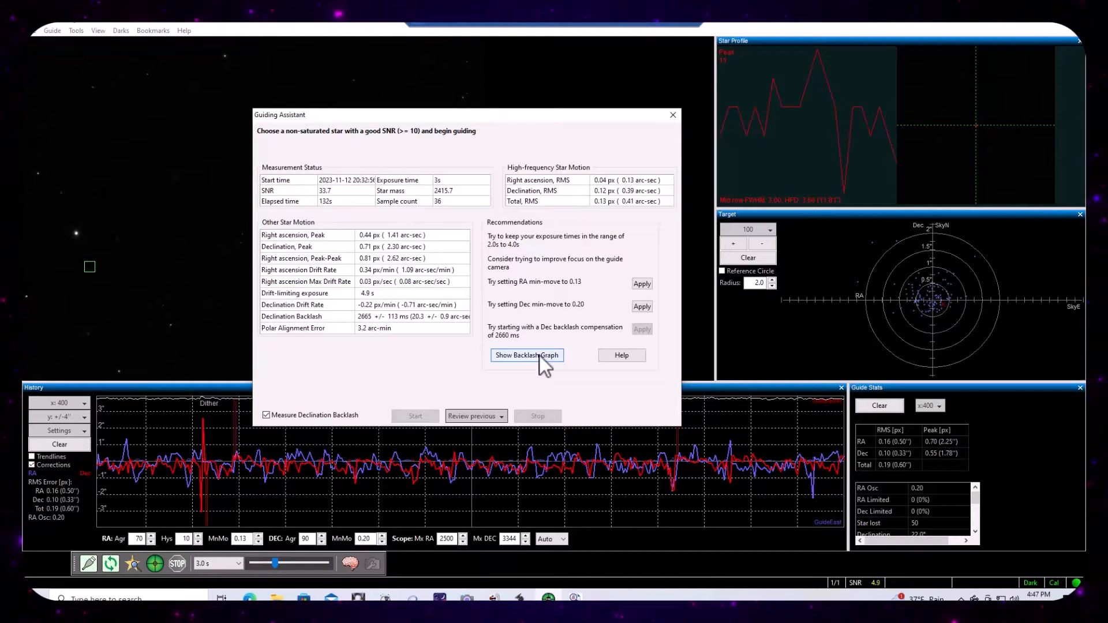
- Show the declination backlash results graph comparing measured and ideal response at 899 ms pulse
left_click(526, 354)
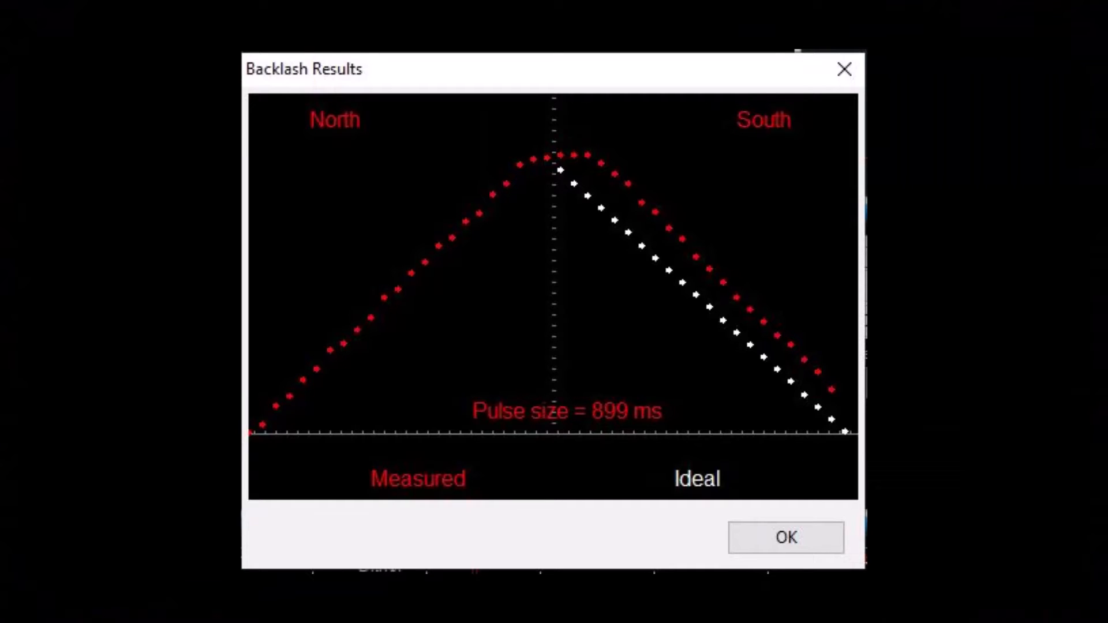
left_click(784, 537)
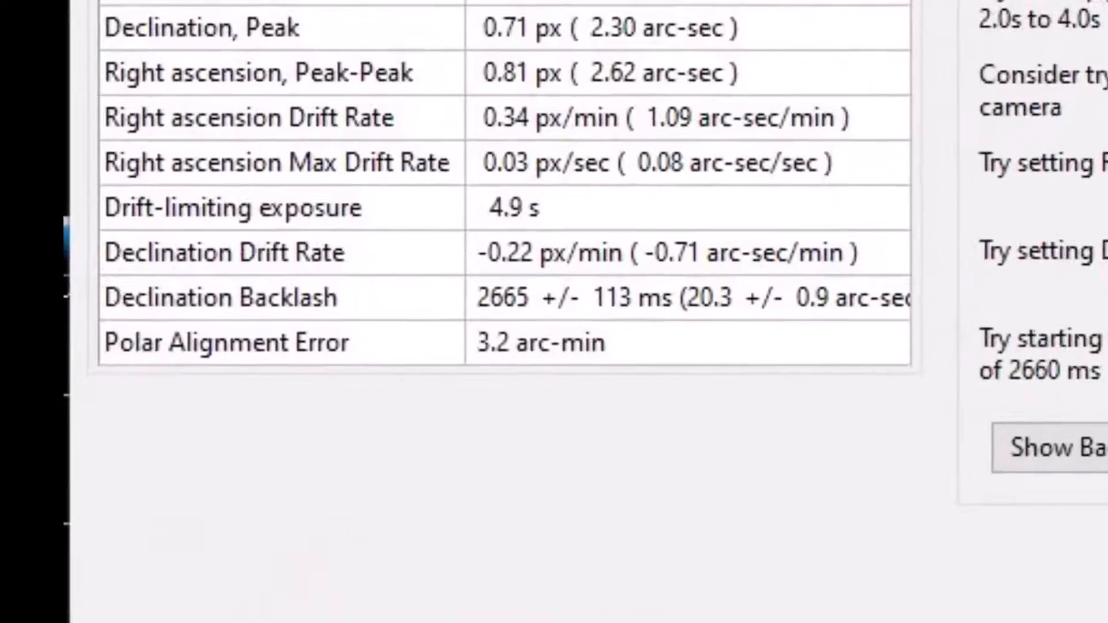
scroll("down", 3)
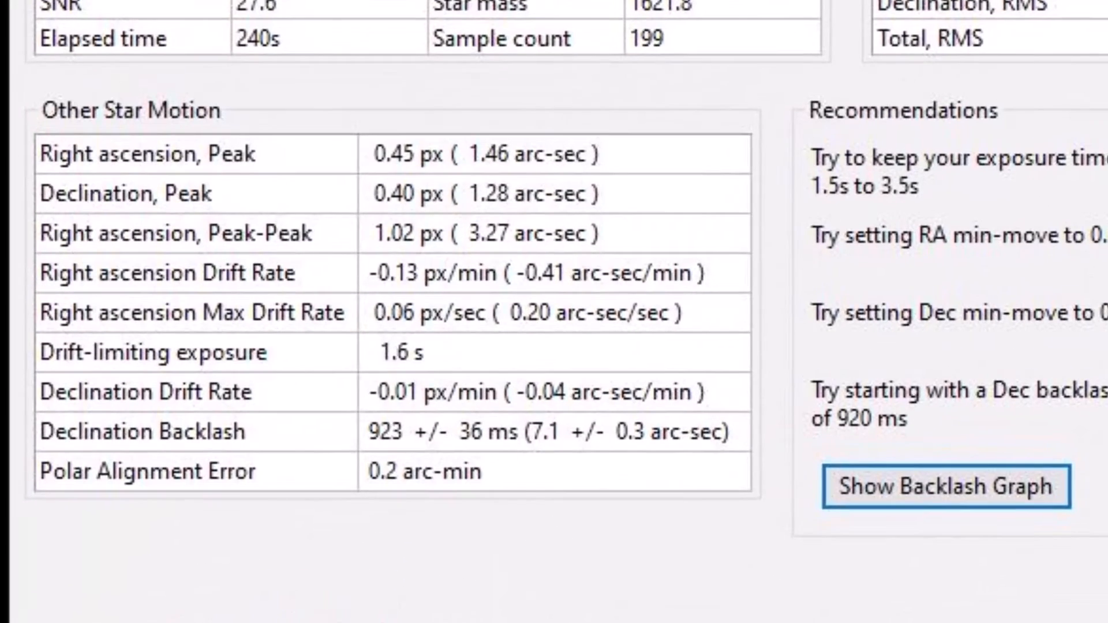
left_click(945, 487)
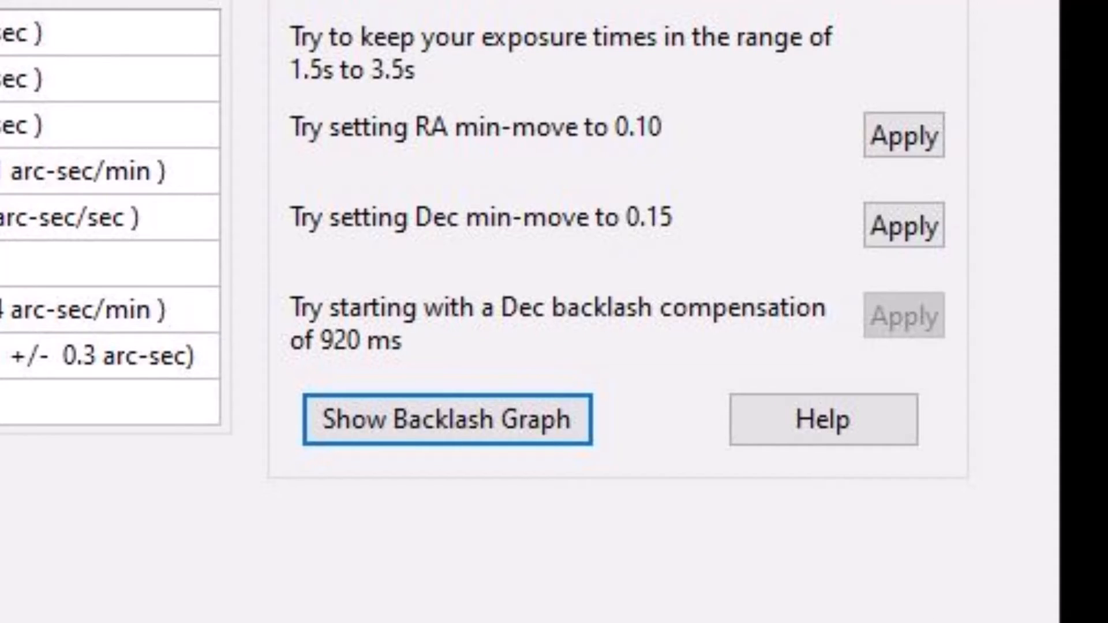
left_click(447, 419)
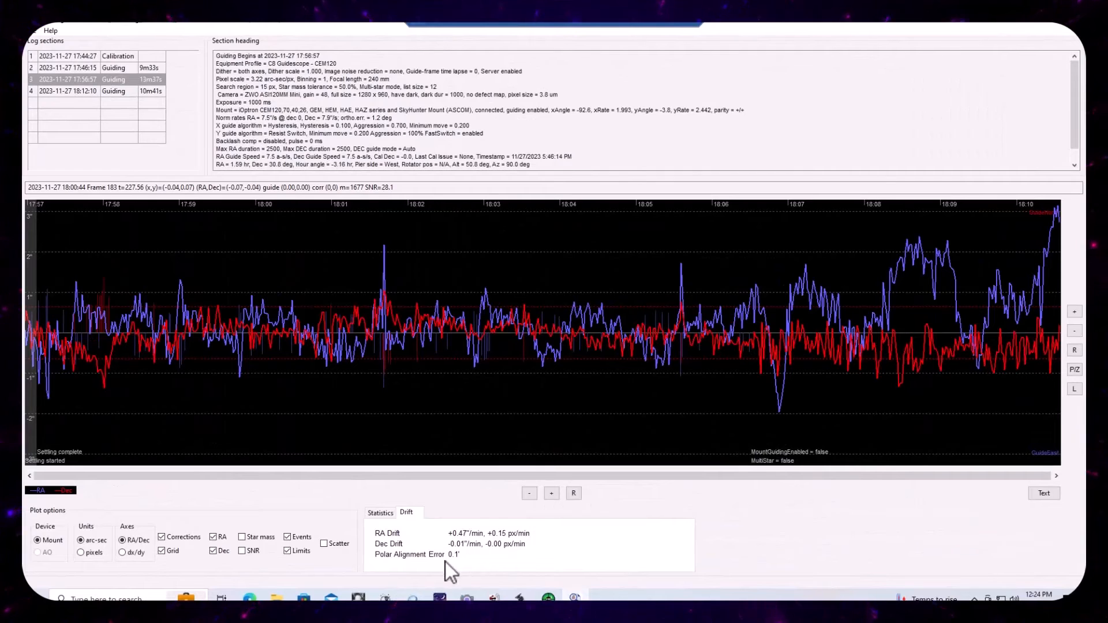
- Zoom into the 18:12 guiding section's graph near 18:22 to read RA/Dec error
left_click(113, 78)
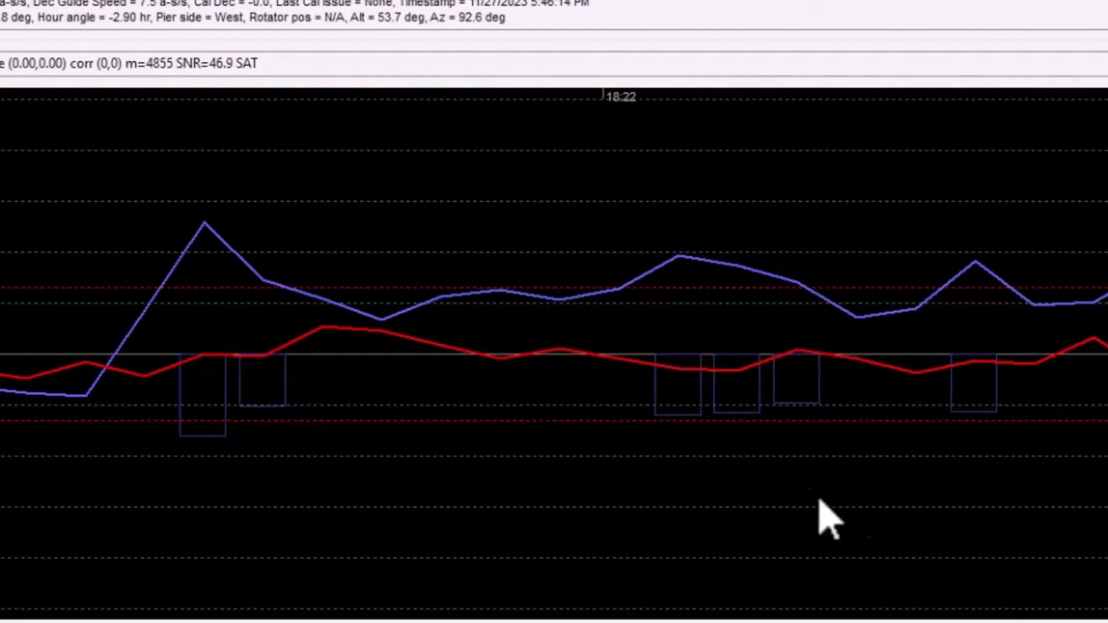
mouse_move(961, 409)
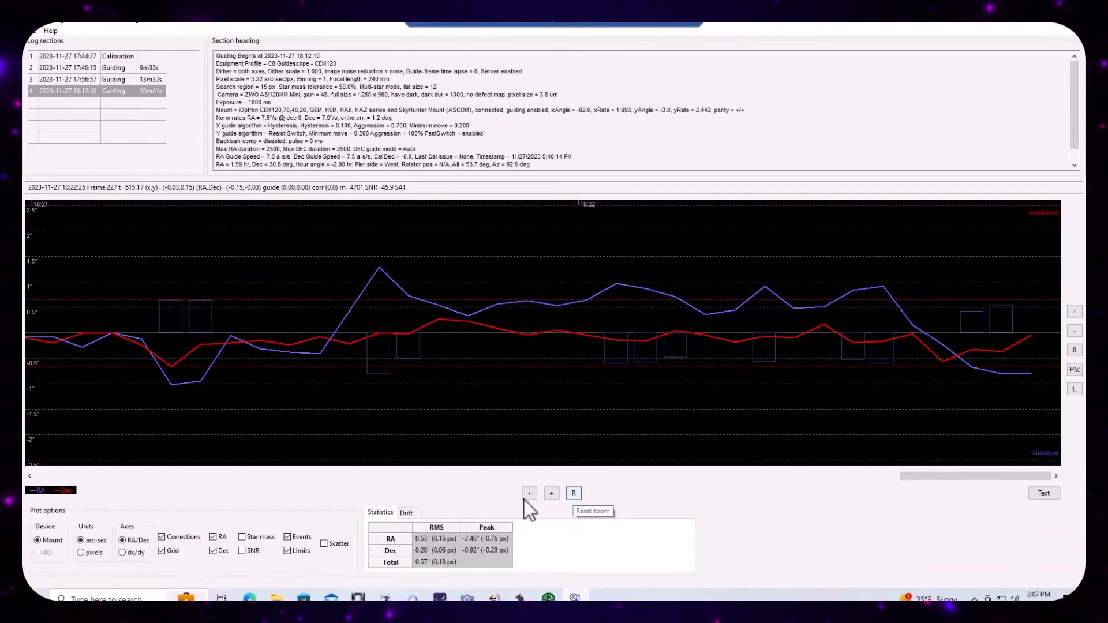
- Check drift and polar alignment error, reset zoom to the full 18:13–18:22 session, and show 0.57" total RMS statistics
left_click(405, 513)
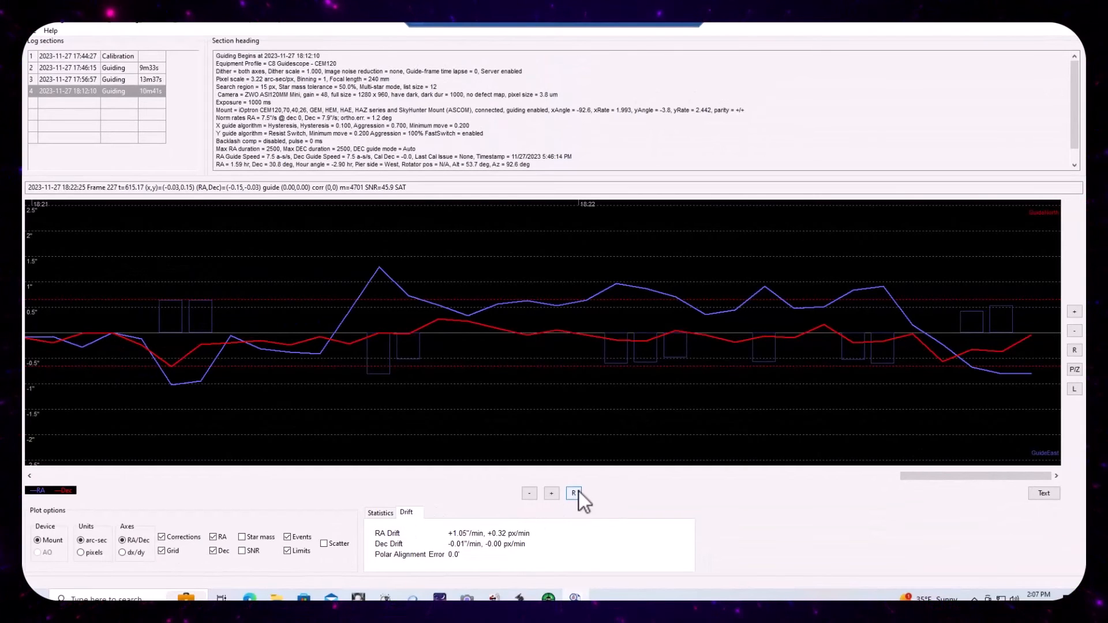
left_click(573, 493)
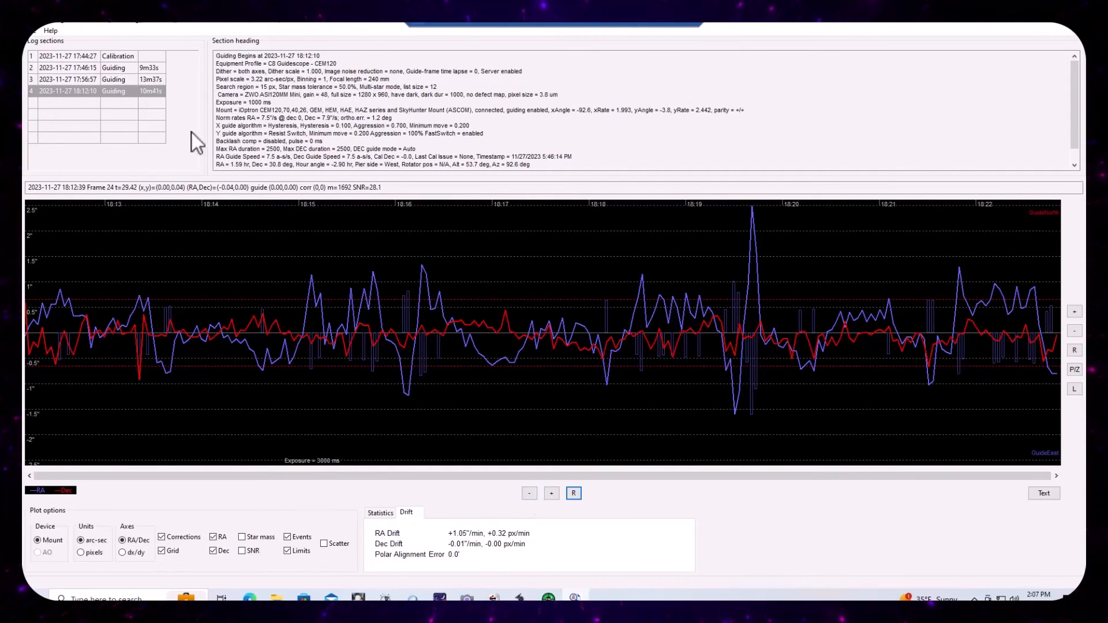
left_click(379, 513)
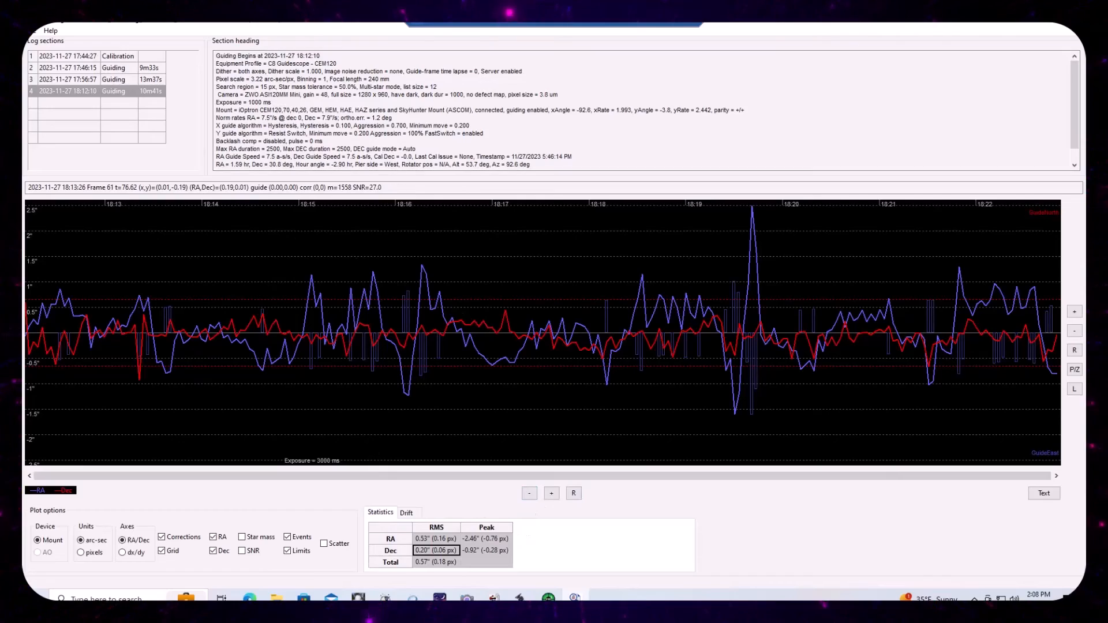